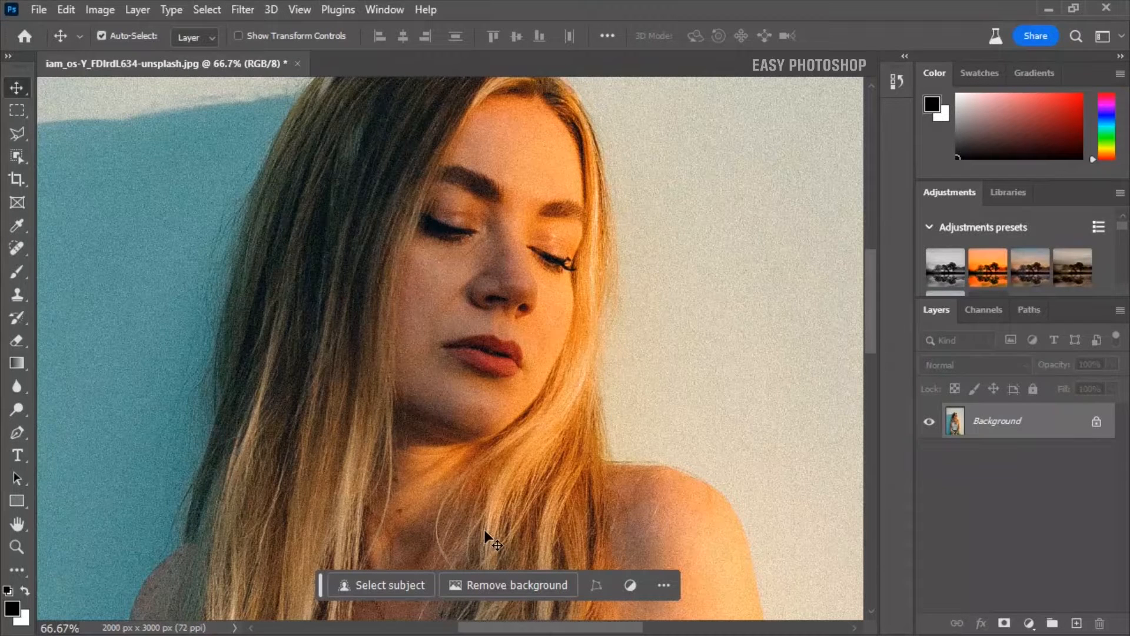
pyautogui.moveTo(951, 477)
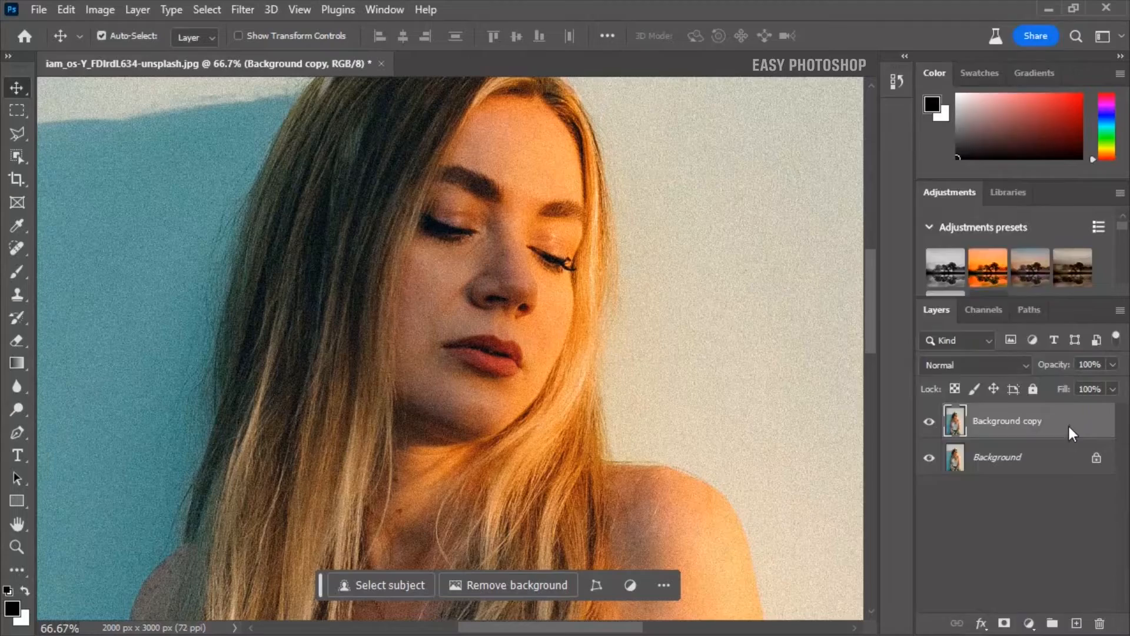
# Convert the Background copy layer into a smart object from its context menu
pyautogui.rightClick(1039, 421)
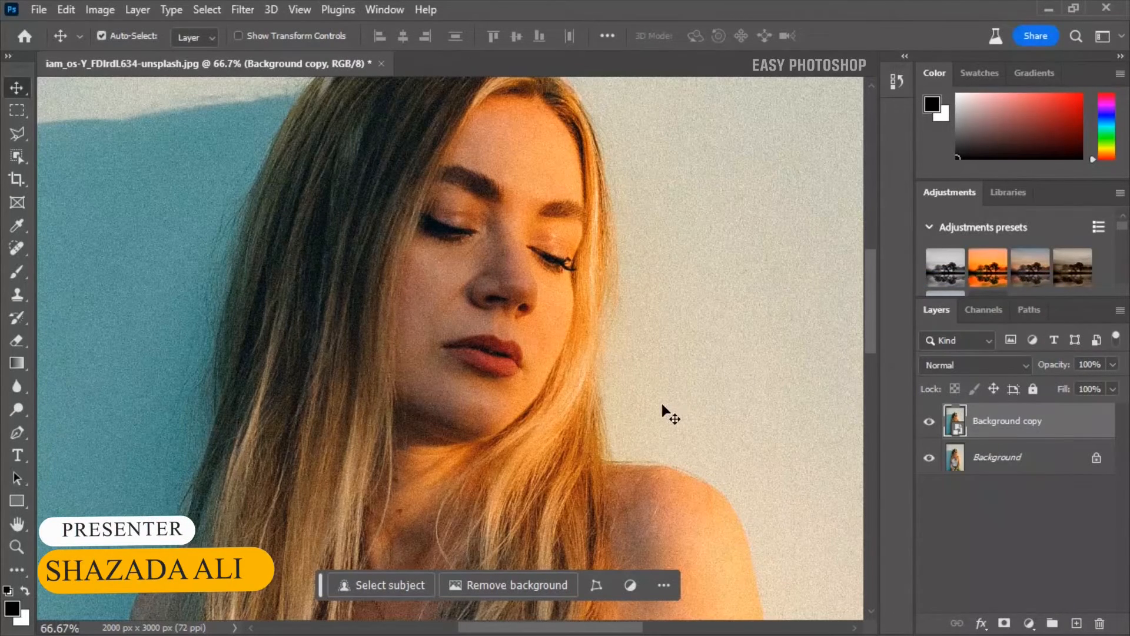
# Apply Camera Raw Filter with Noise Reduction at 100, checking the face zoomed in
pyautogui.click(242, 9)
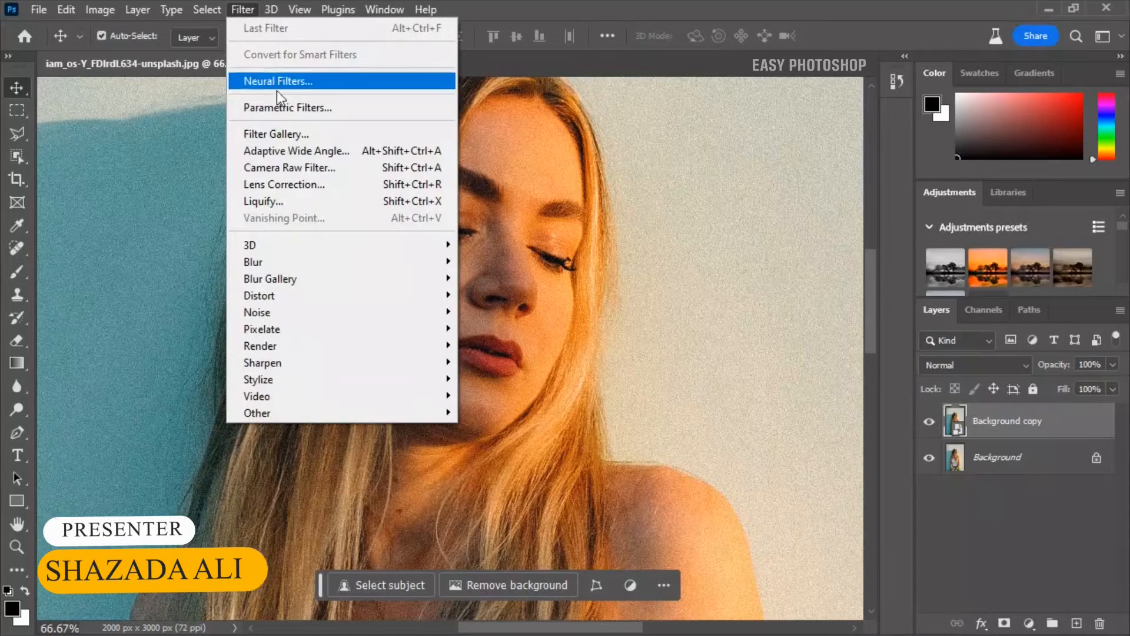
pyautogui.click(289, 168)
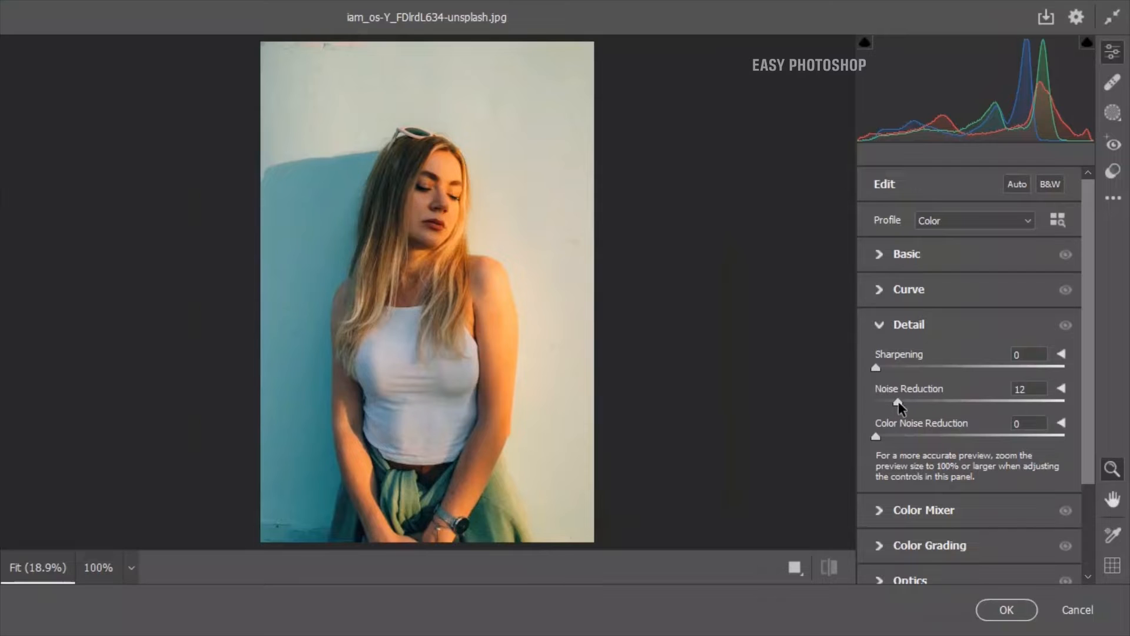
pyautogui.moveTo(897, 404); pyautogui.dragTo(1063, 404)
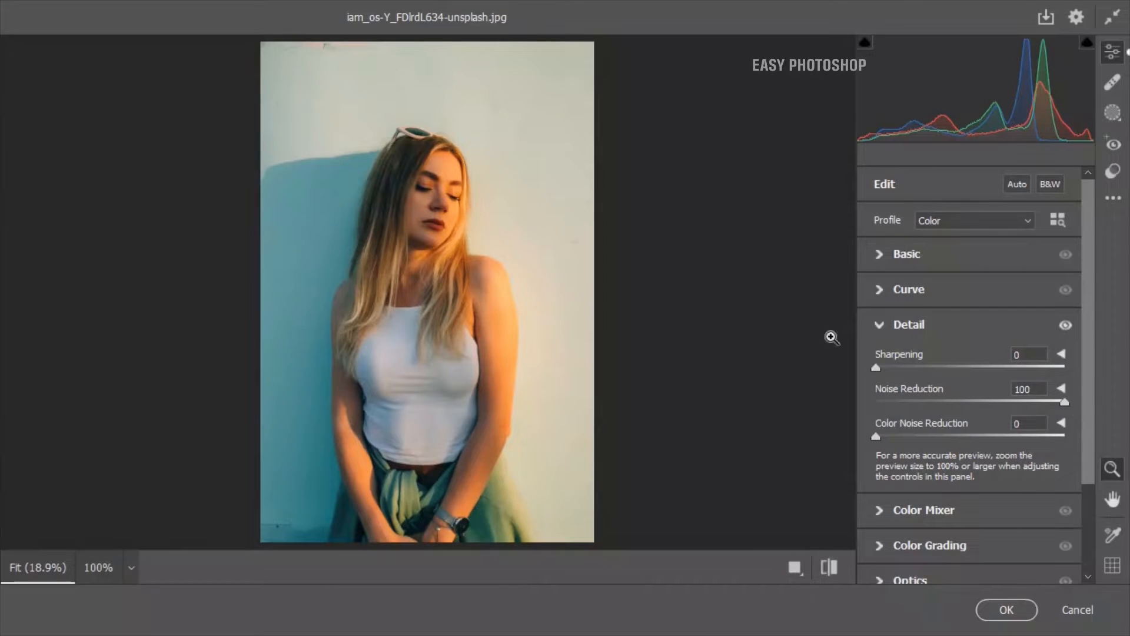
pyautogui.click(832, 338)
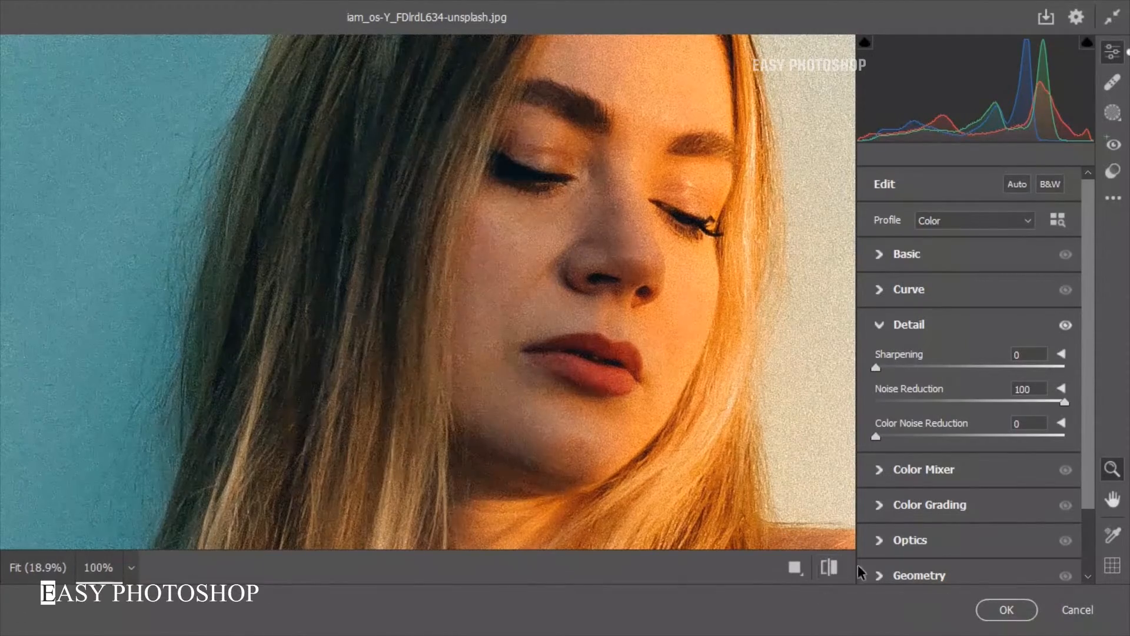
pyautogui.click(1005, 610)
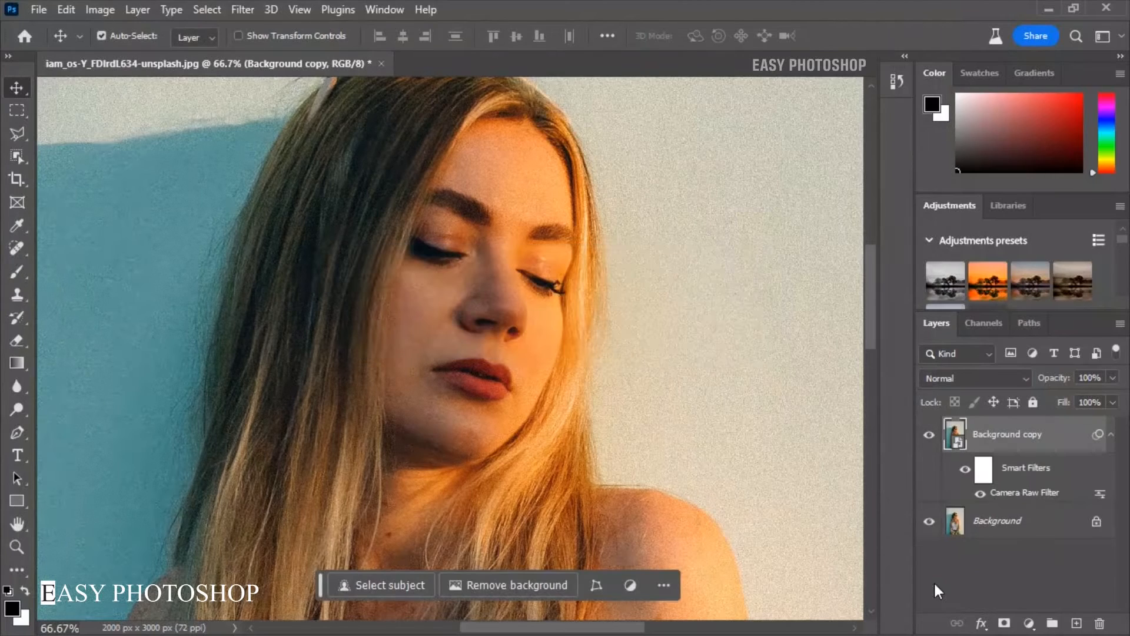
pyautogui.moveTo(249, 111)
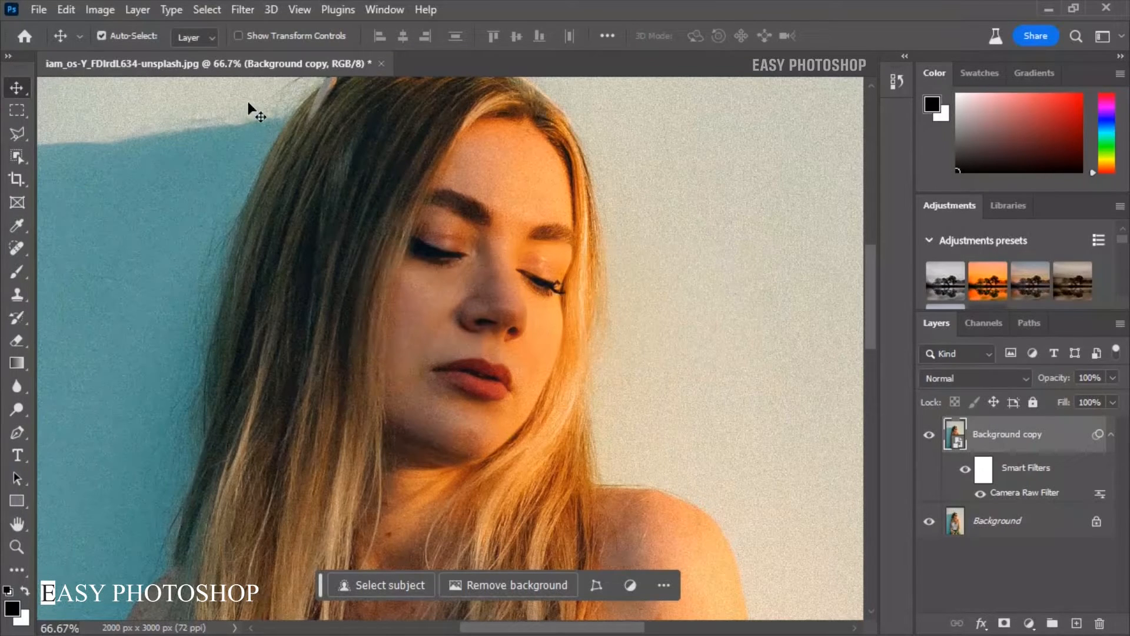
# Reopen the Camera Raw Filter from the Filter menu for a second pass
pyautogui.click(241, 10)
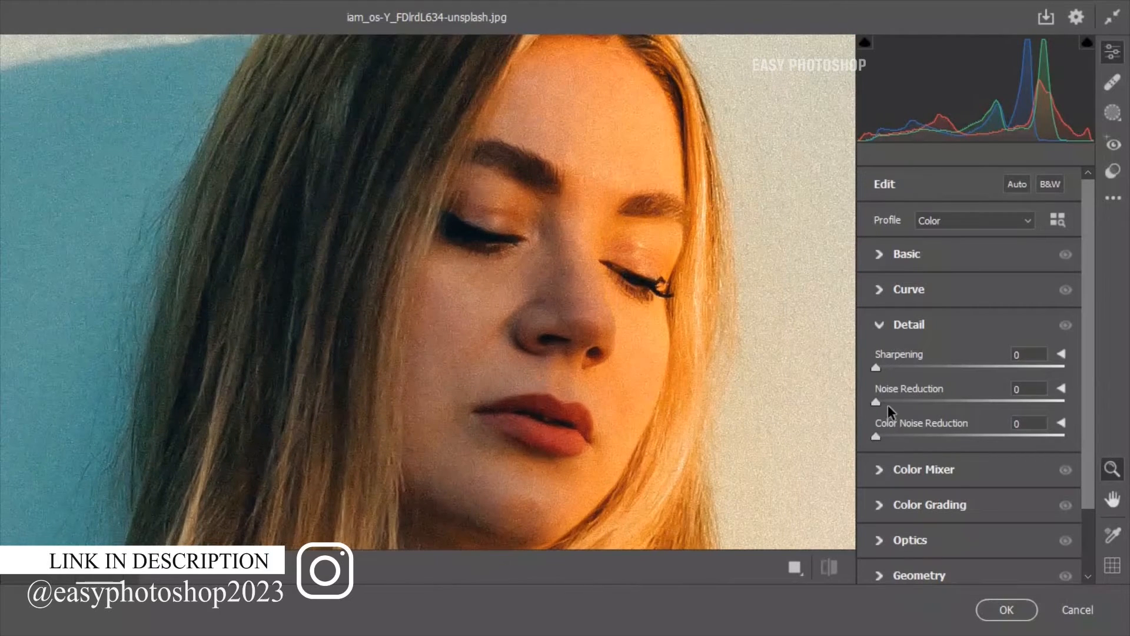
# Set Noise Reduction to 74 and apply the second Camera Raw filter
pyautogui.moveTo(876, 401); pyautogui.dragTo(1016, 401)
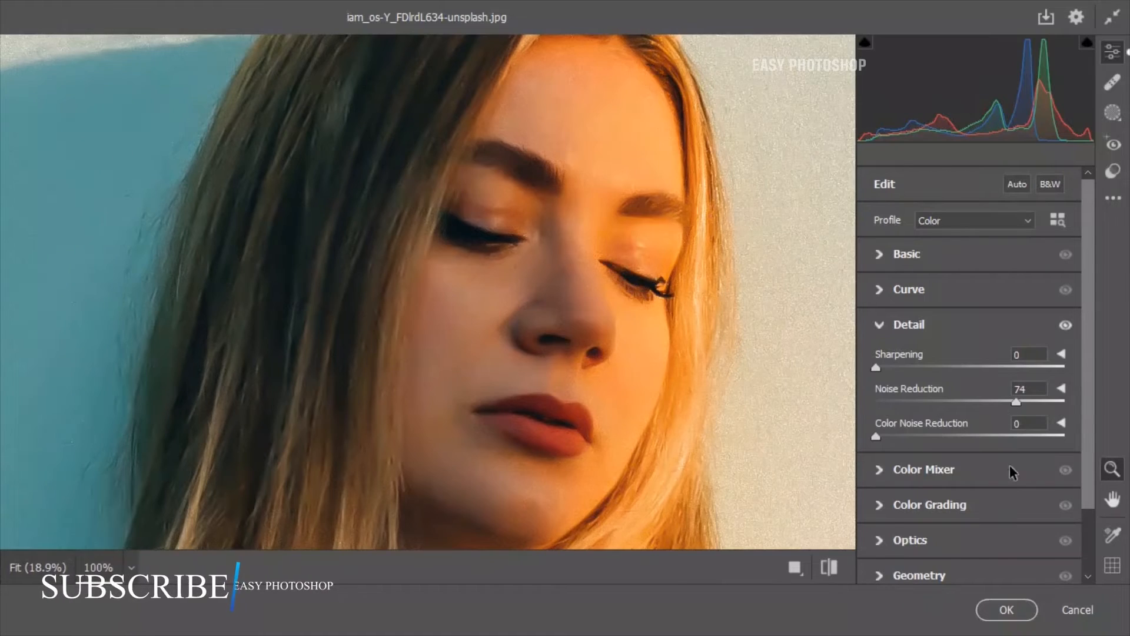
pyautogui.click(1006, 609)
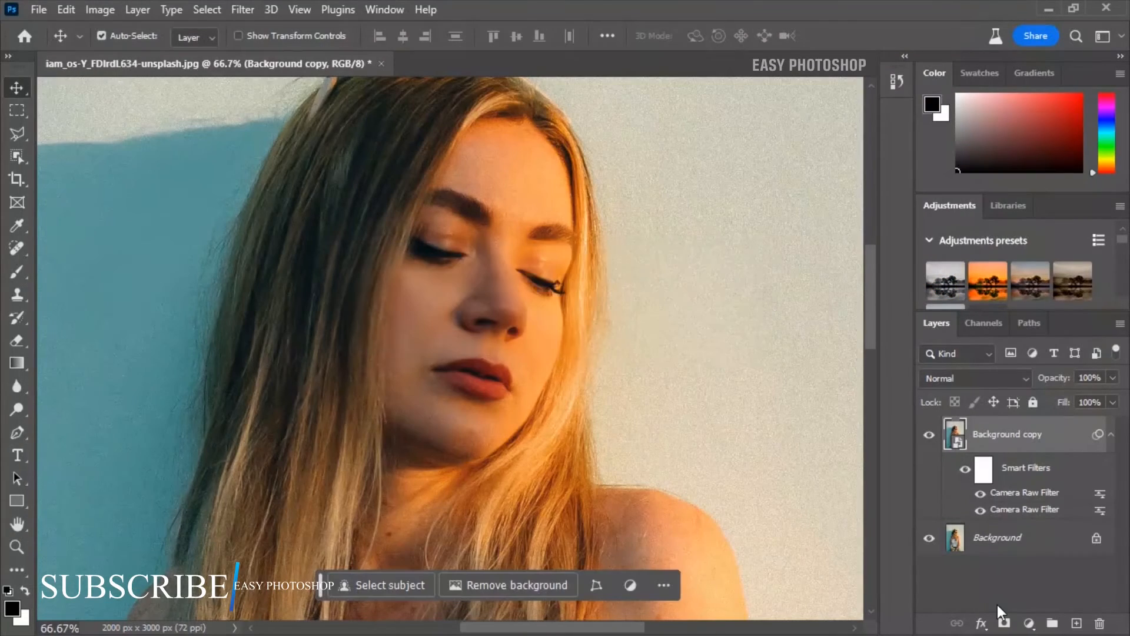